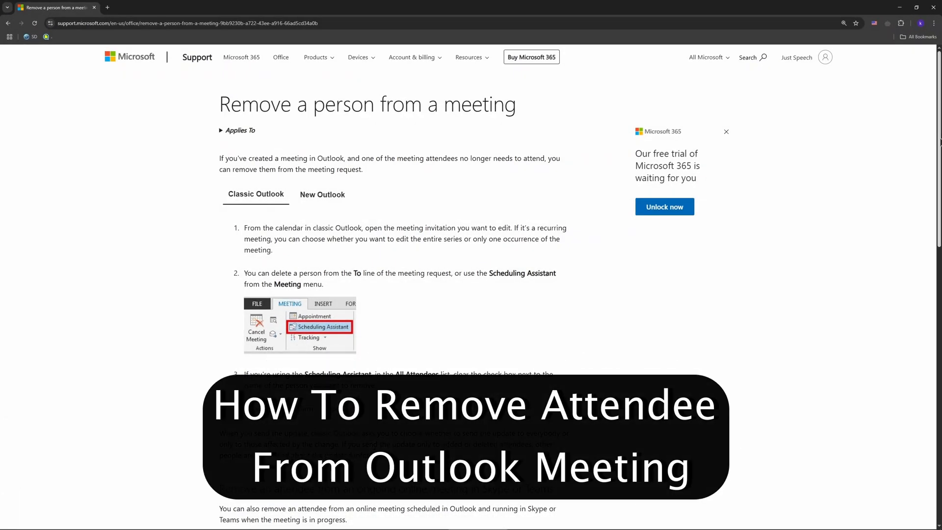
pyautogui.moveTo(780, 250)
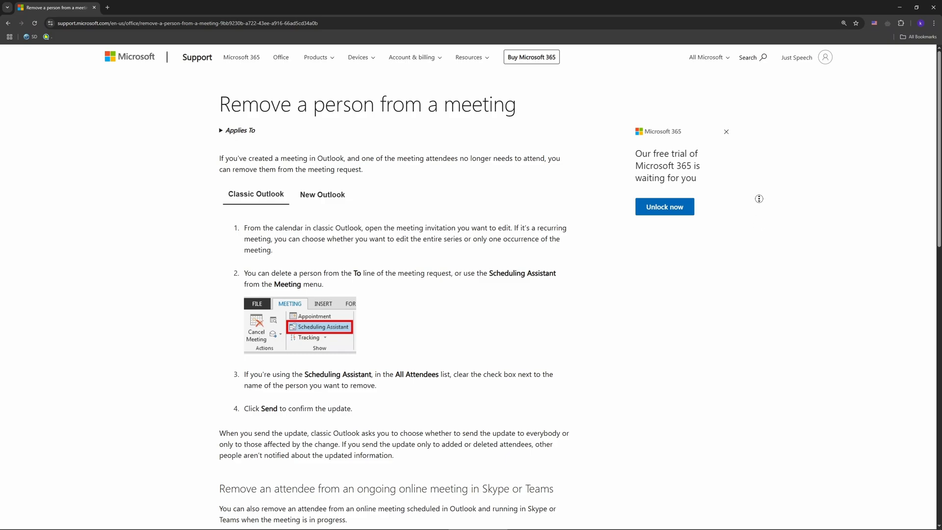
# Scroll down through the Skype and Teams removal steps of the article
pyautogui.scroll(-3)
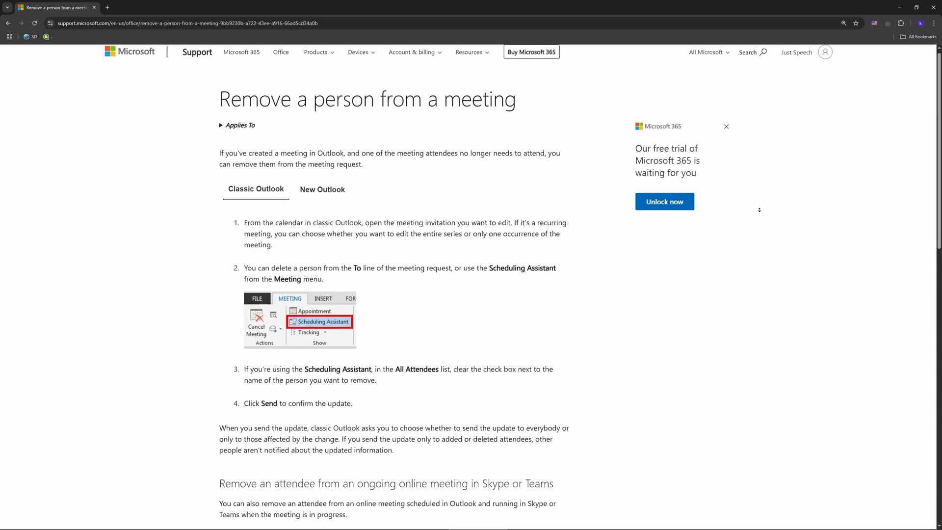
pyautogui.scroll(-3)
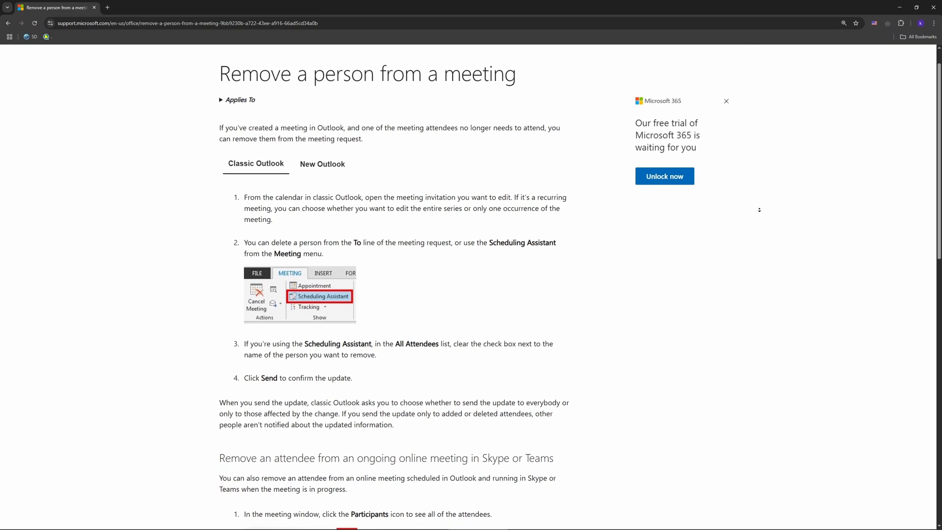
pyautogui.scroll(-3)
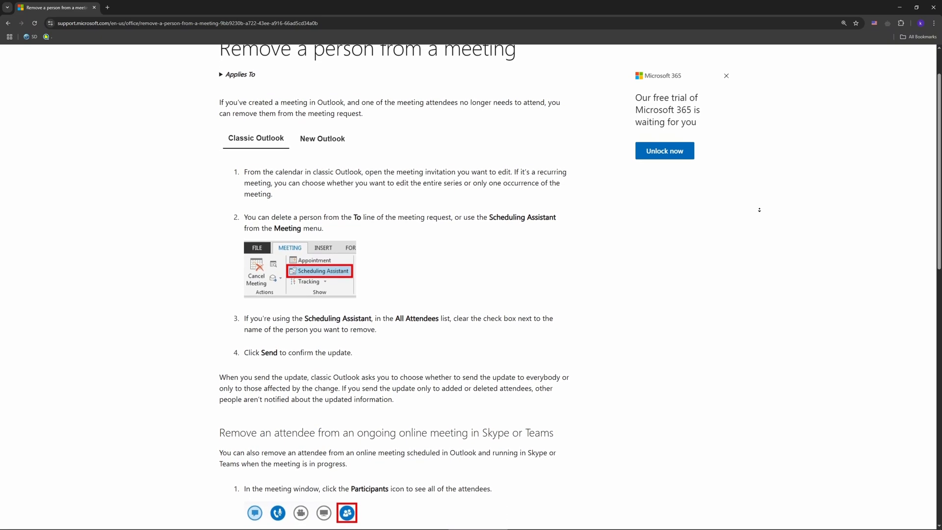
pyautogui.scroll(-3)
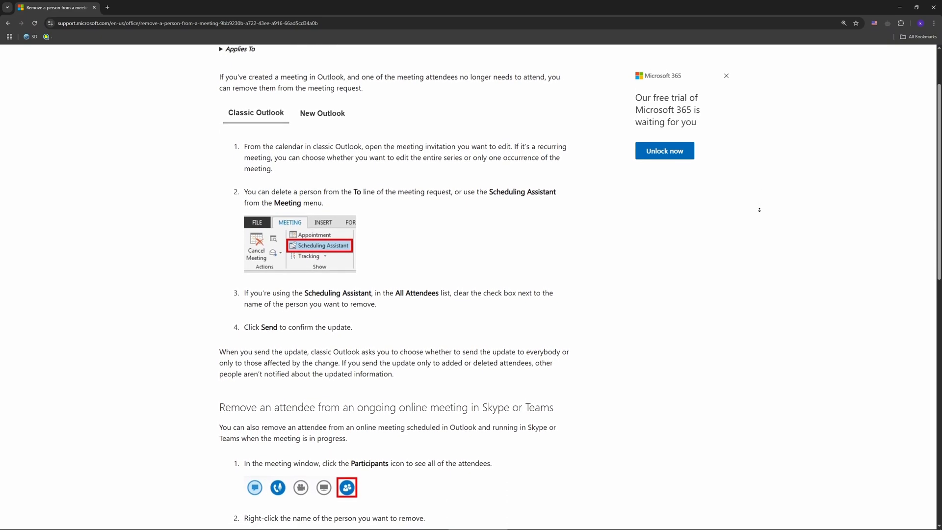
pyautogui.scroll(-3)
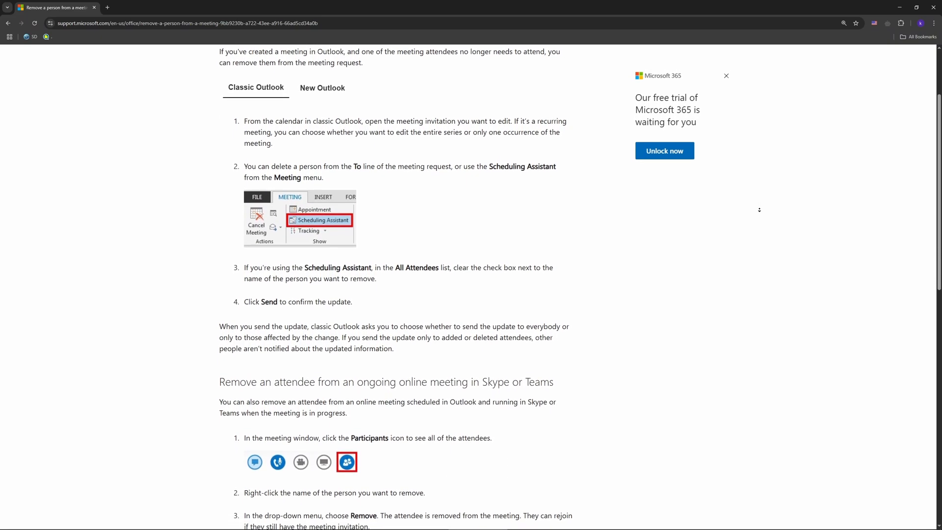
pyautogui.scroll(-3)
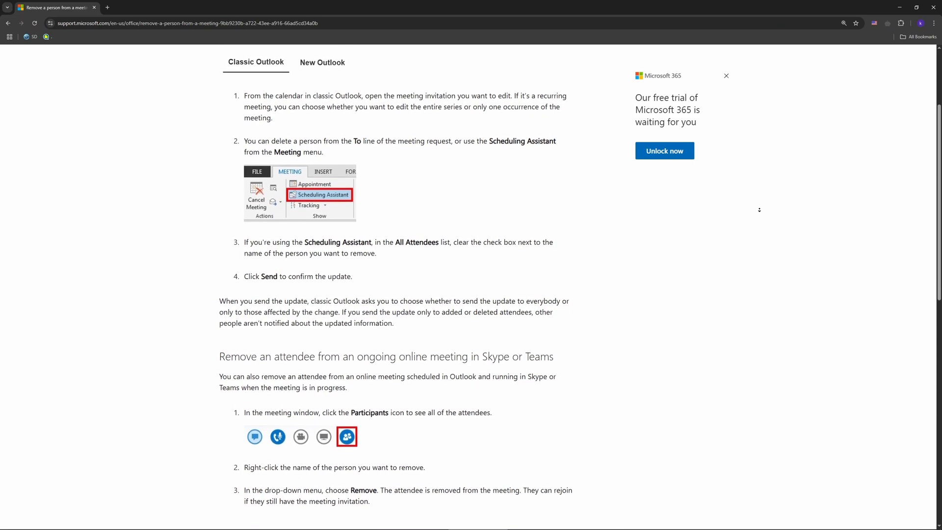
pyautogui.scroll(-3)
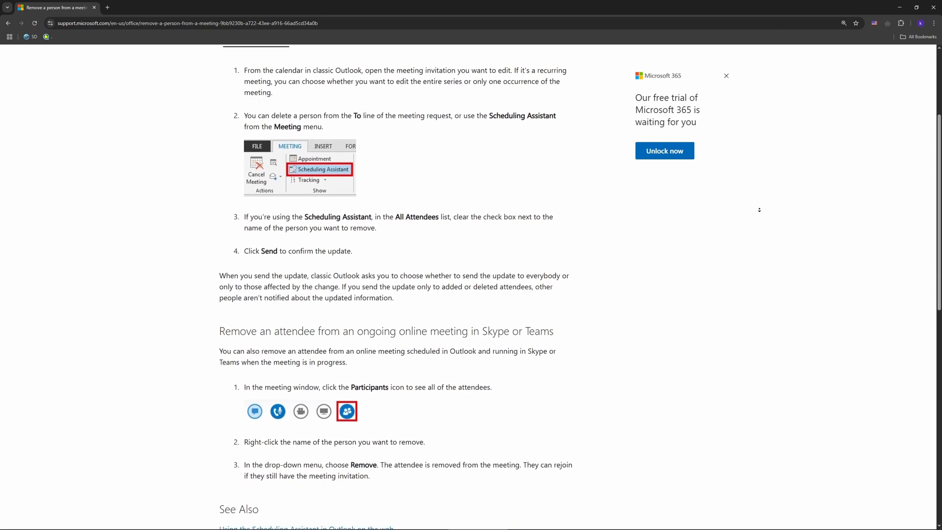
pyautogui.scroll(-3)
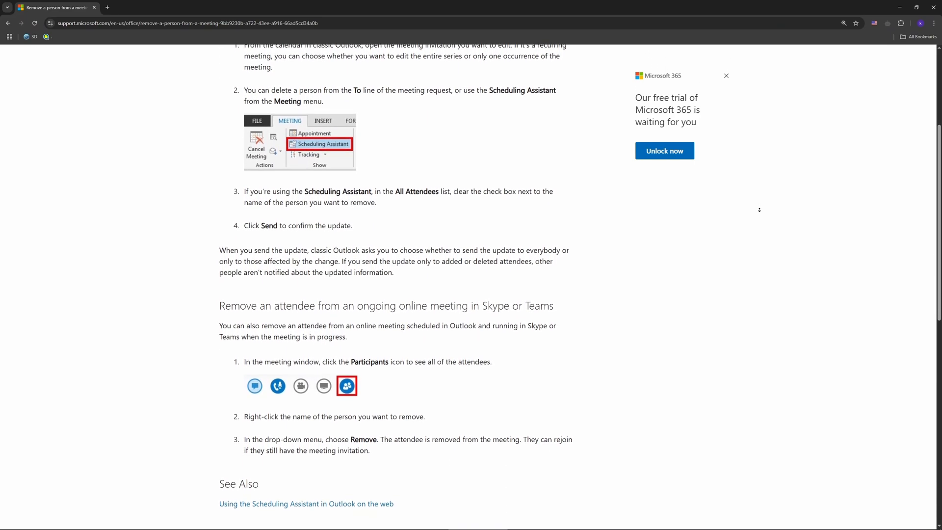
pyautogui.scroll(-3)
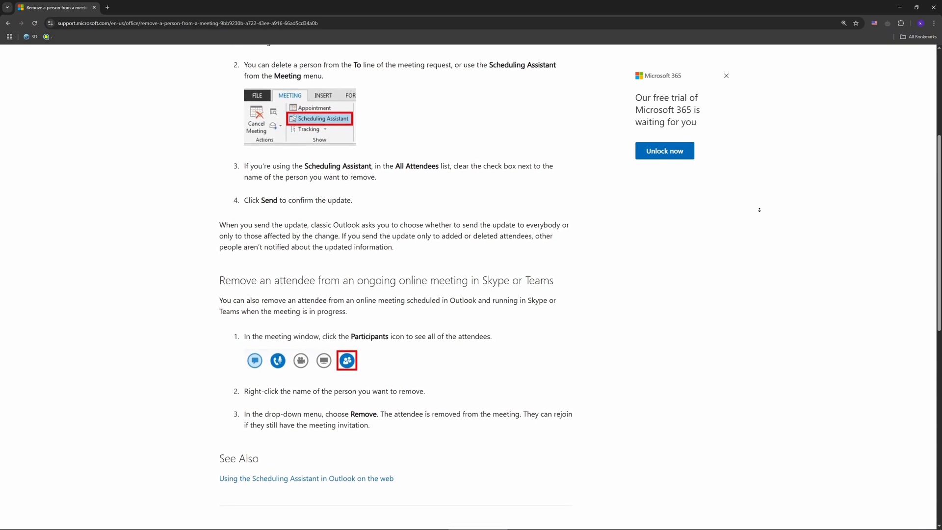
pyautogui.scroll(-3)
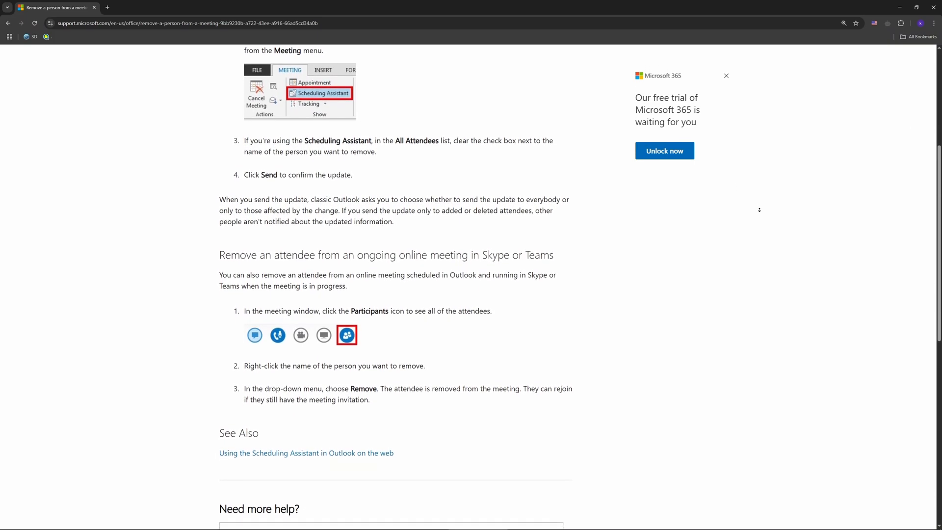
pyautogui.scroll(-3)
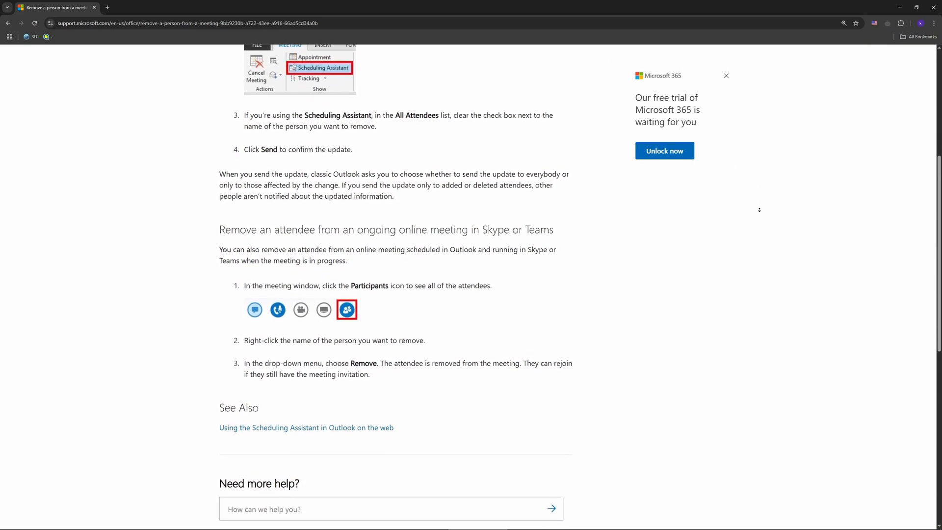
pyautogui.scroll(-3)
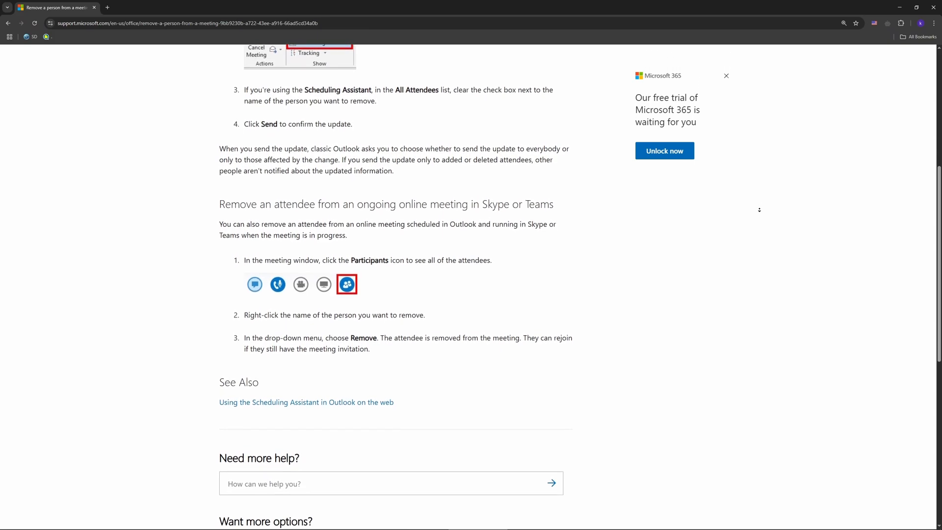
# Continue down to the See Also link, help search and Discover options at the footer
pyautogui.scroll(-3)
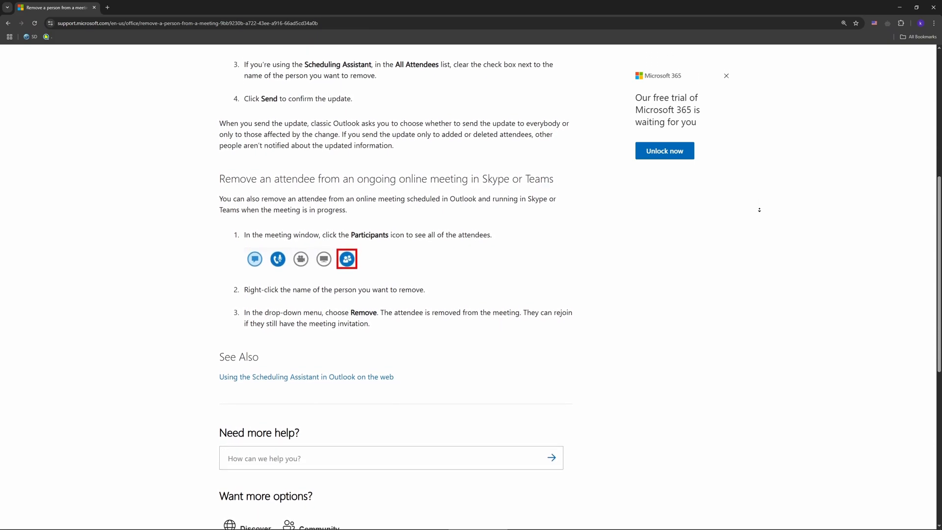
pyautogui.scroll(-3)
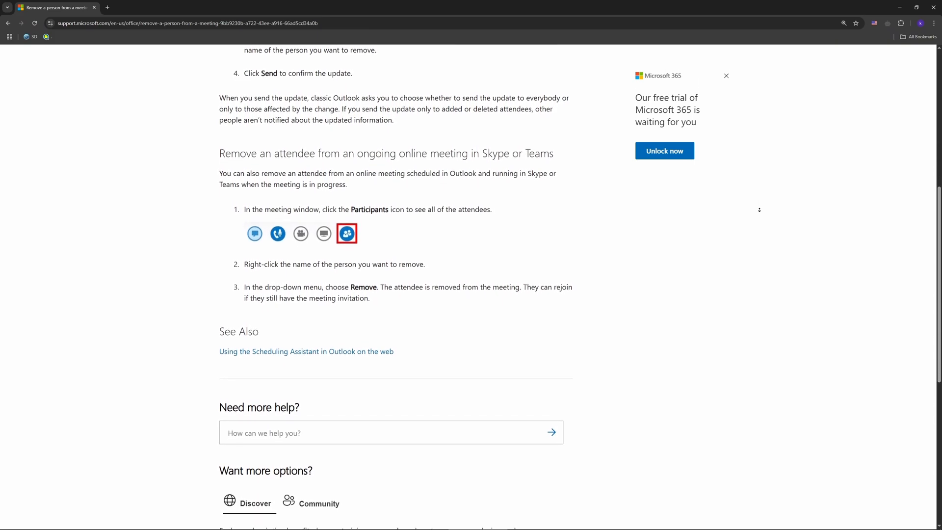
pyautogui.scroll(-3)
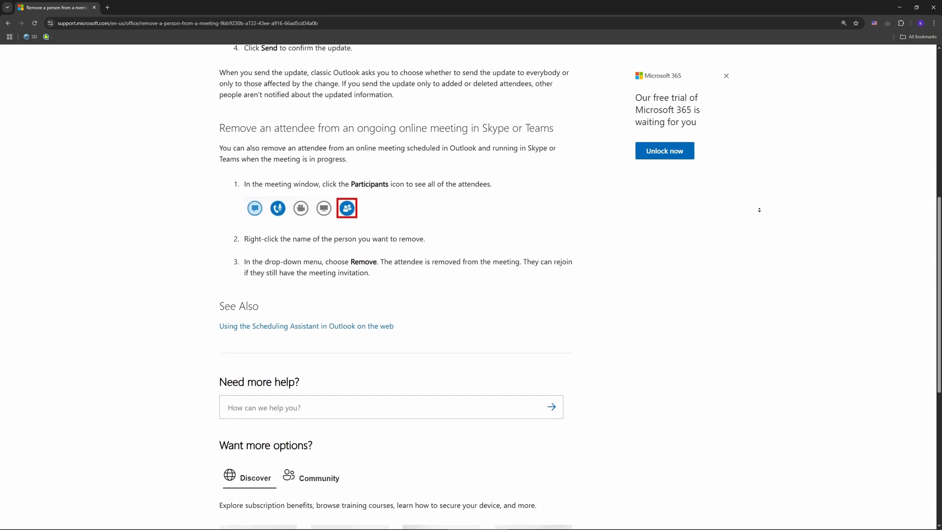
pyautogui.scroll(-3)
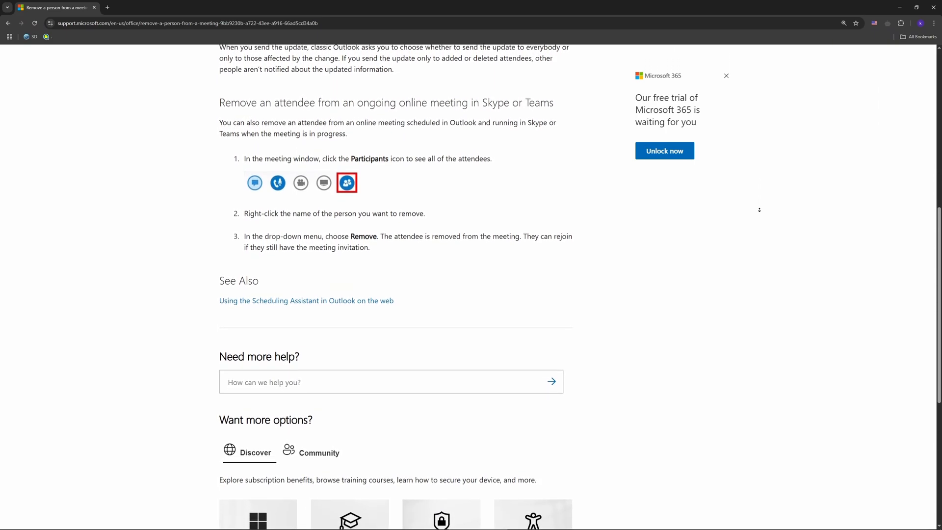
pyautogui.scroll(-3)
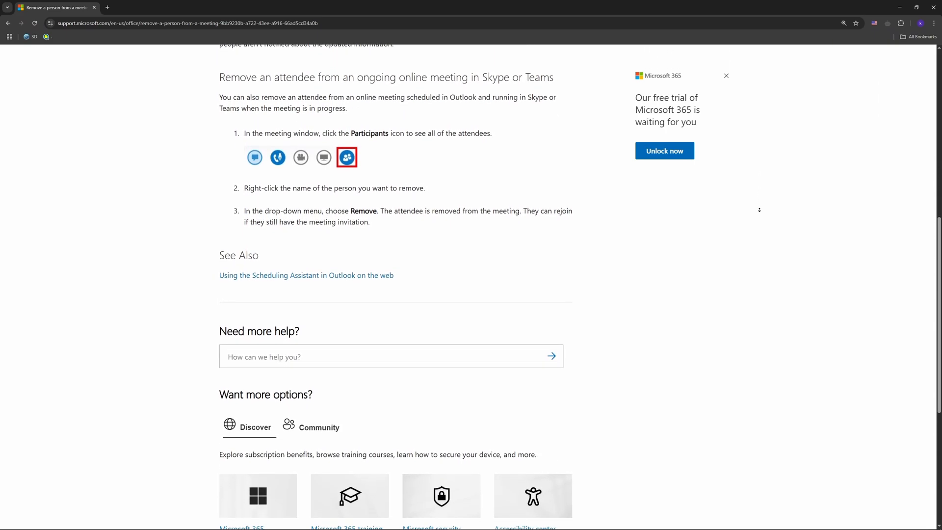
pyautogui.scroll(-3)
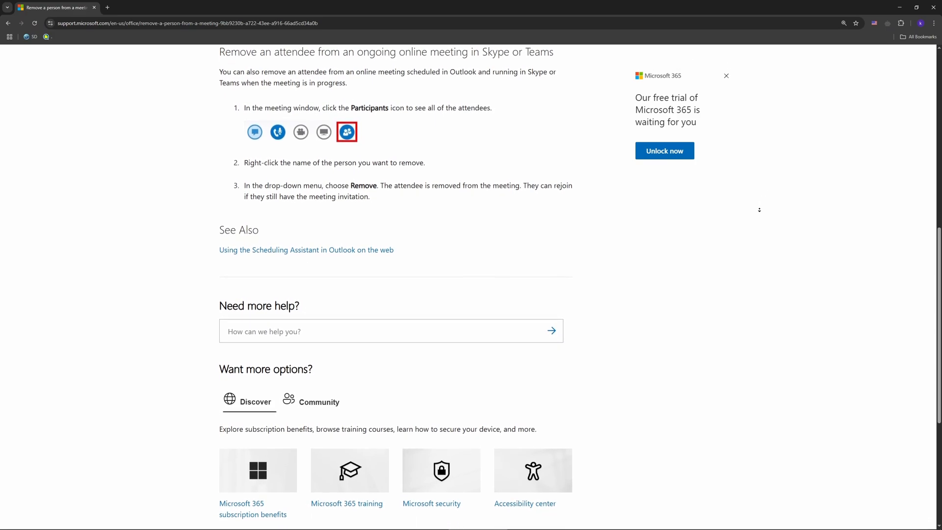
pyautogui.scroll(-3)
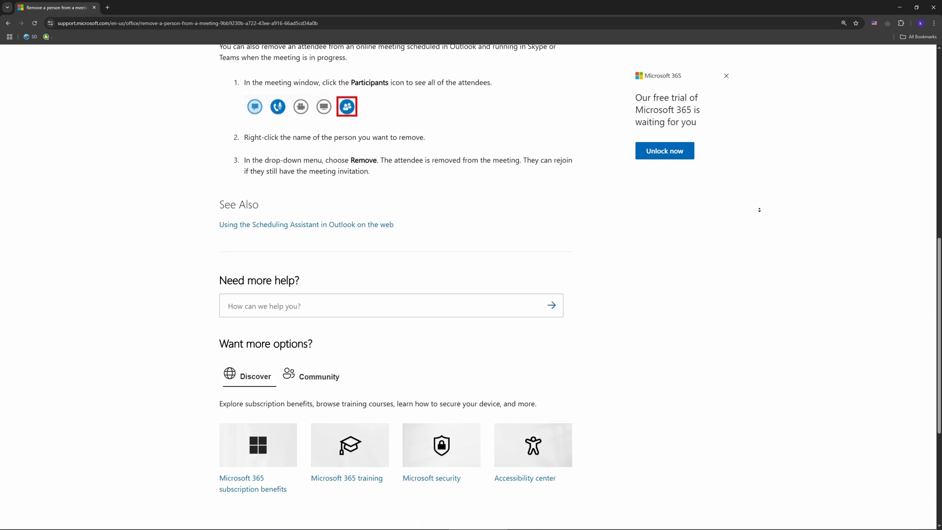
pyautogui.scroll(-3)
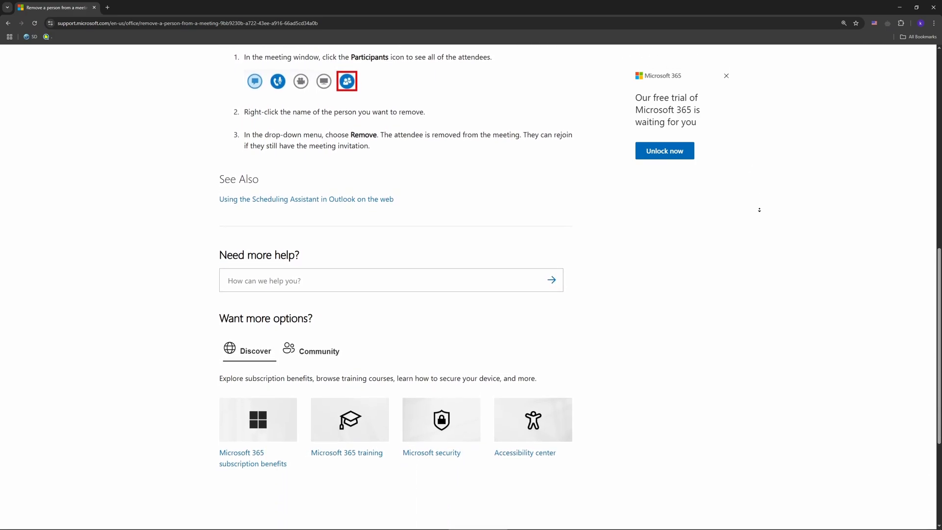
pyautogui.scroll(-3)
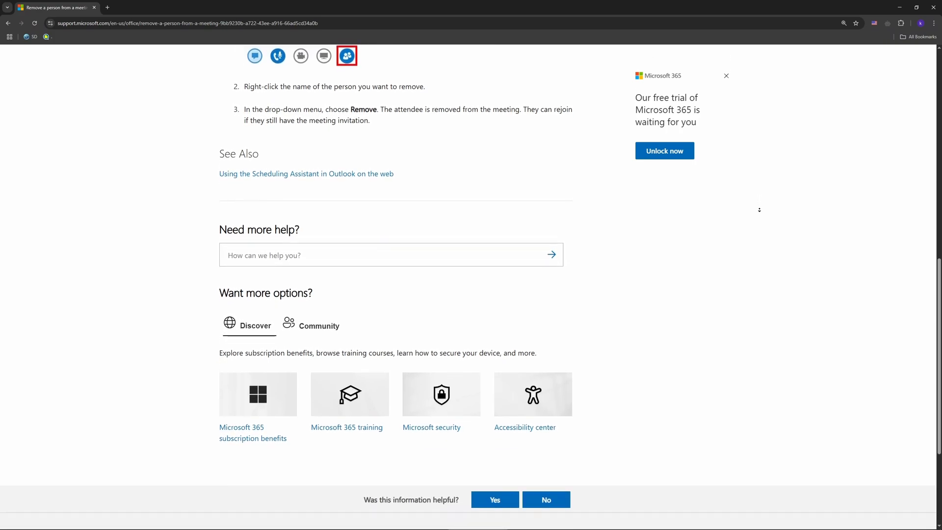
pyautogui.scroll(-3)
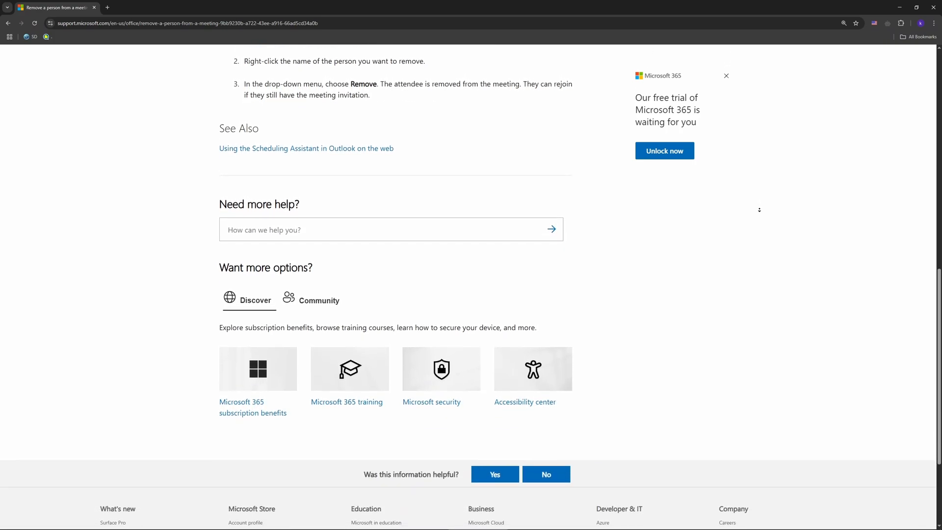
pyautogui.scroll(-3)
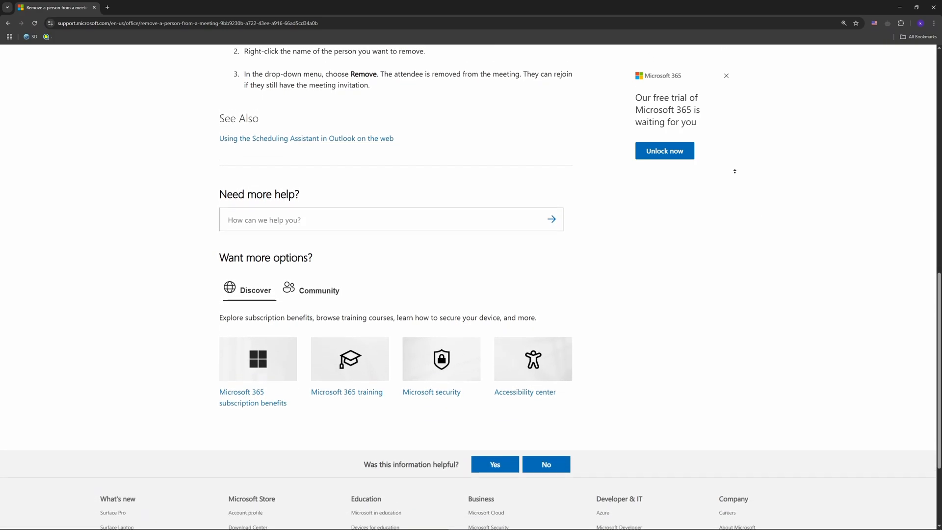
# Scroll back to the title 'Remove a person from a meeting' and dismiss the subscribe overlay
pyautogui.scroll(3)
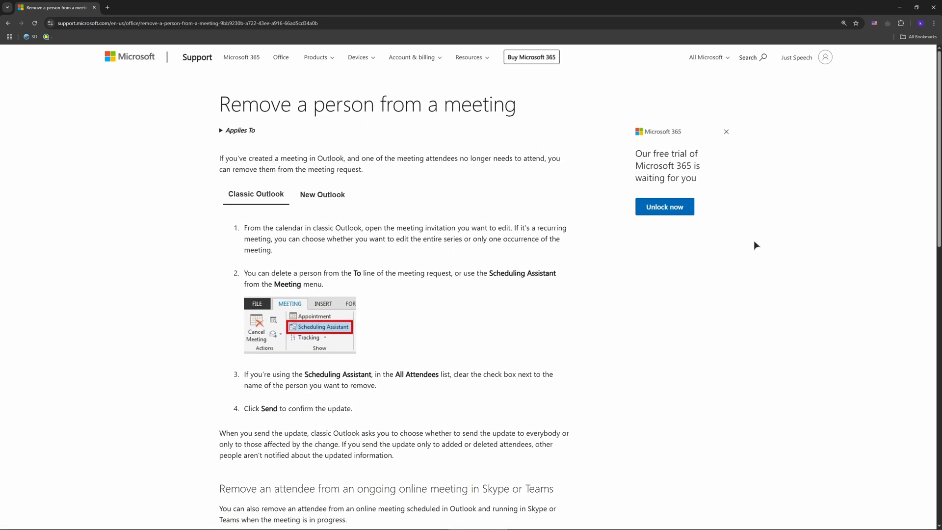
pyautogui.moveTo(758, 269)
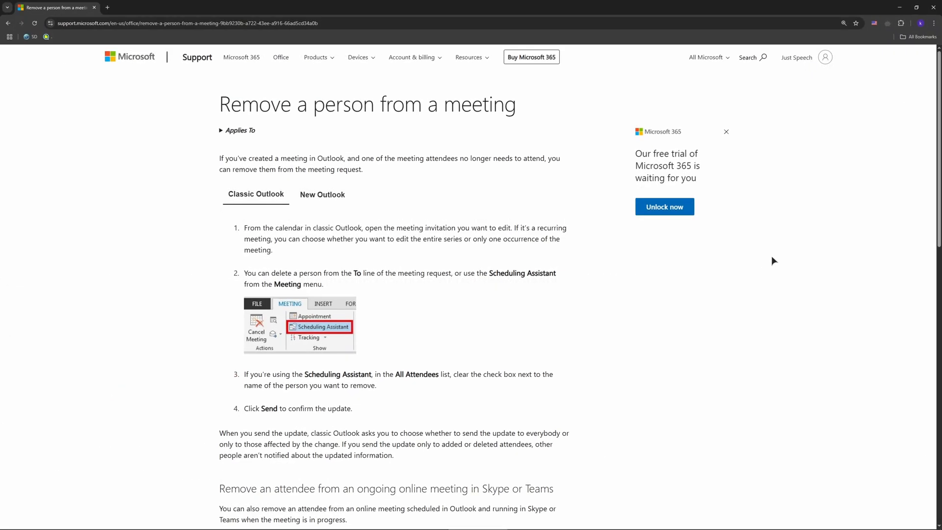
pyautogui.moveTo(759, 246)
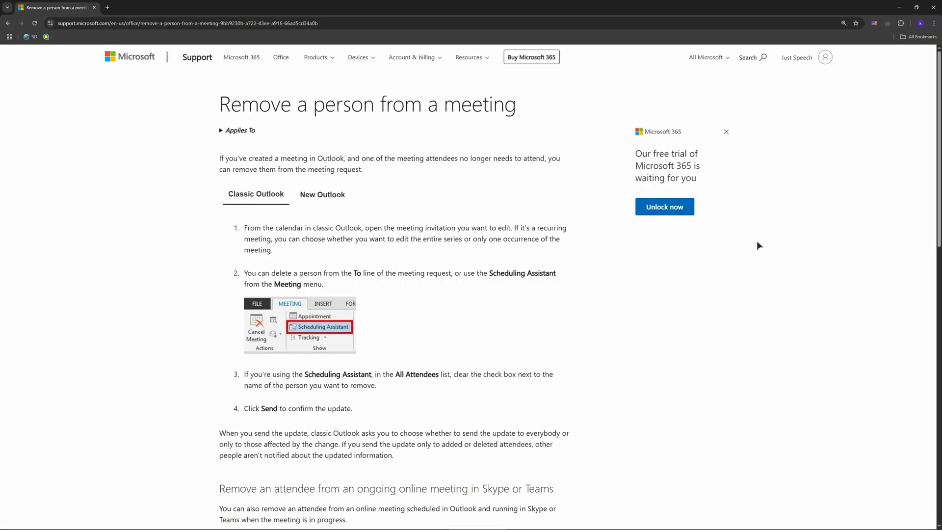
pyautogui.scroll(-3)
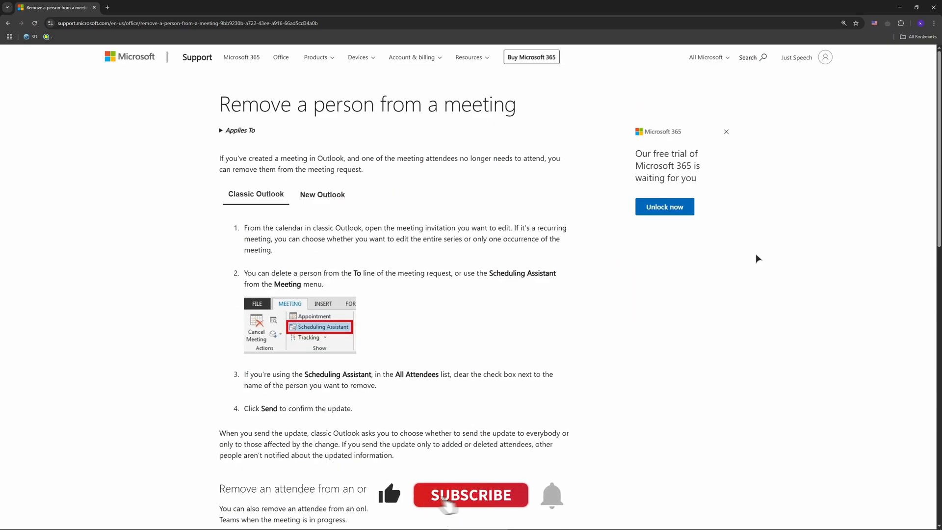
pyautogui.click(470, 494)
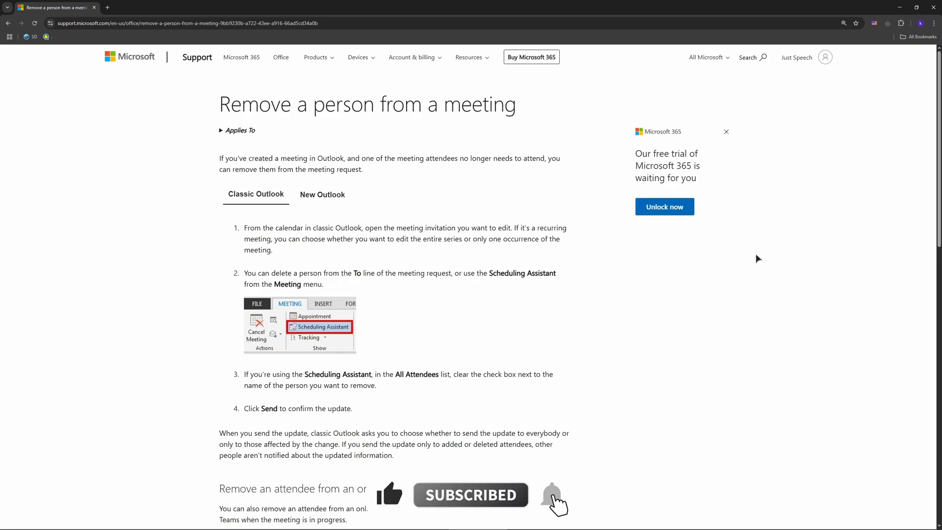